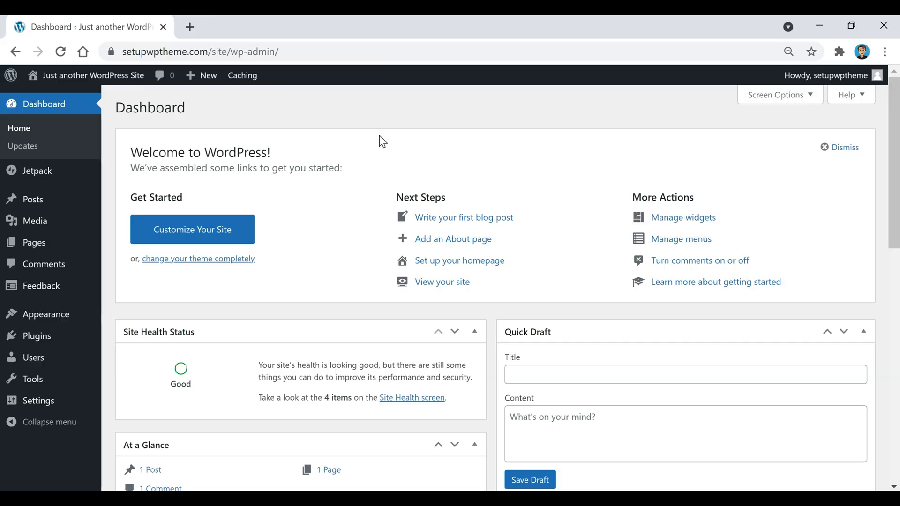
mouse_move(136, 252)
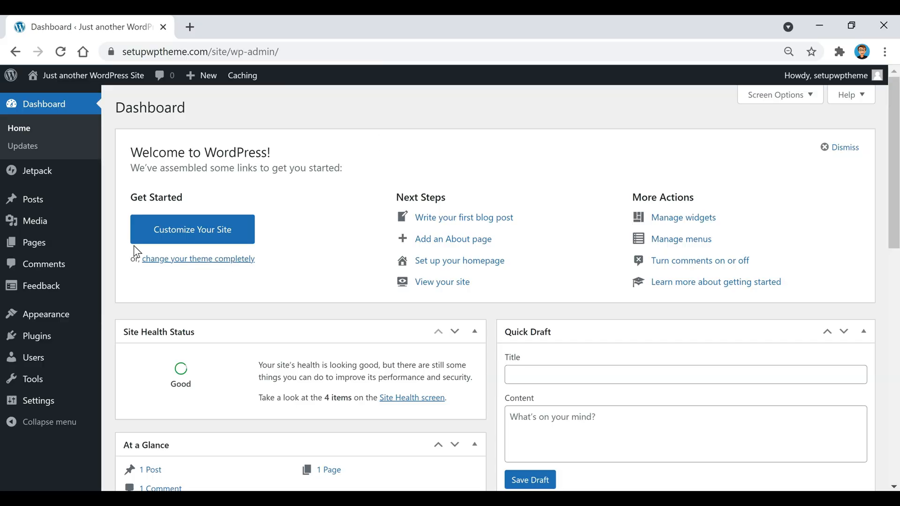
mouse_move(43, 264)
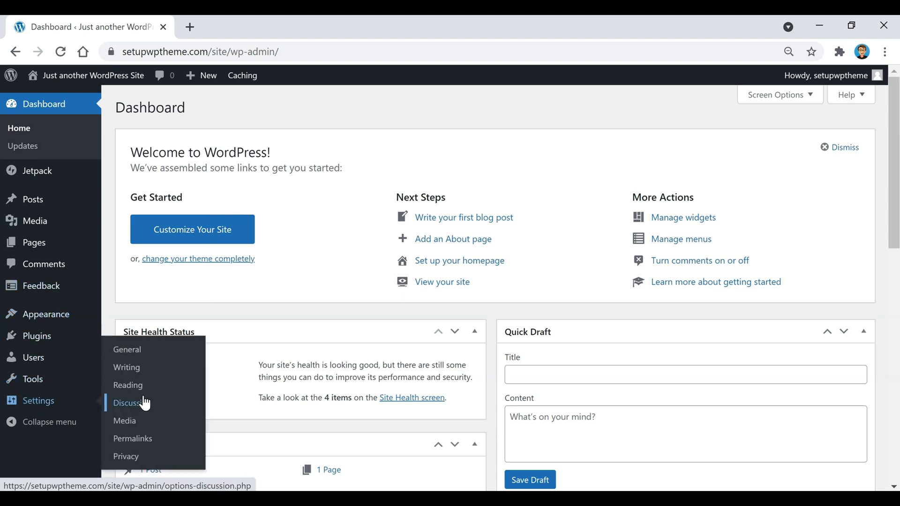
Step: Open the General settings page from the Settings menu in the admin sidebar
left_click(133, 402)
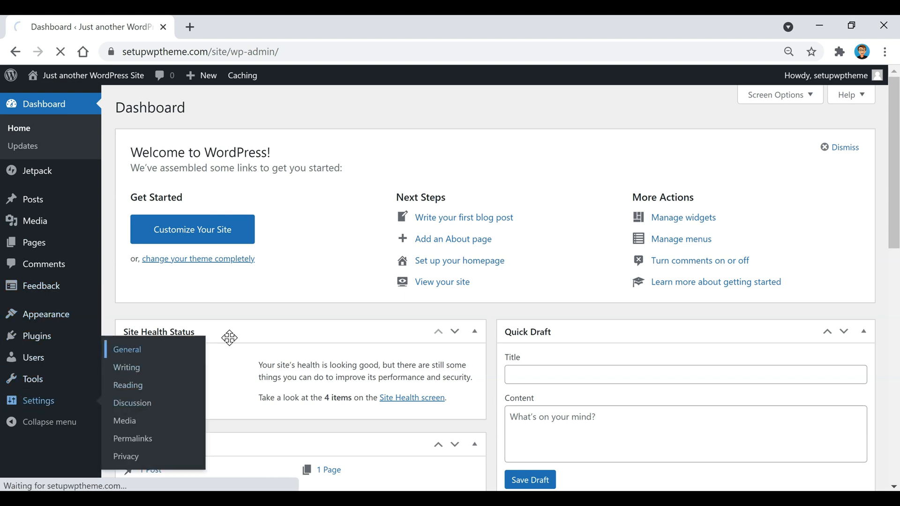
left_click(127, 349)
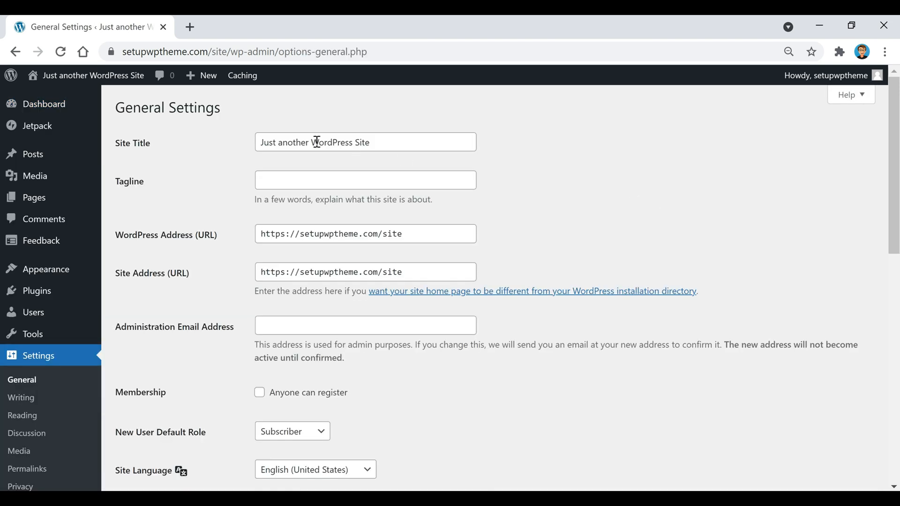
mouse_move(344, 138)
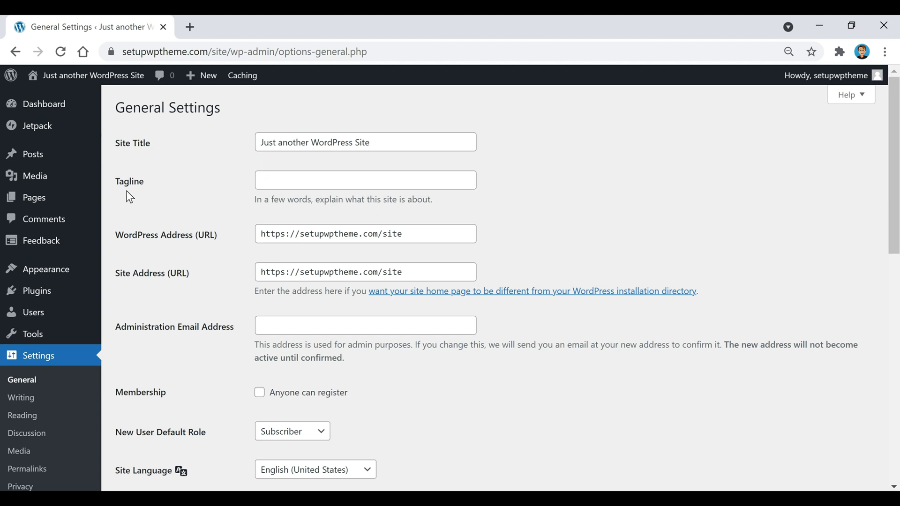
mouse_move(581, 194)
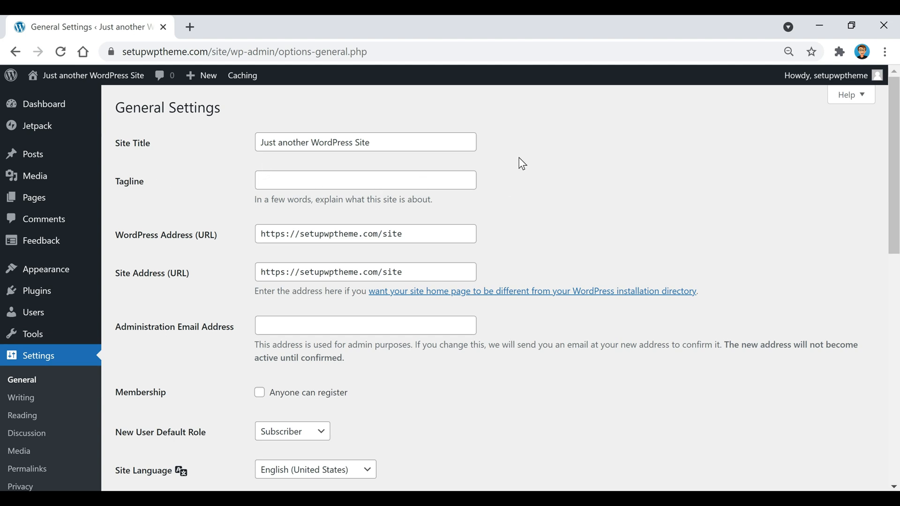
mouse_move(199, 157)
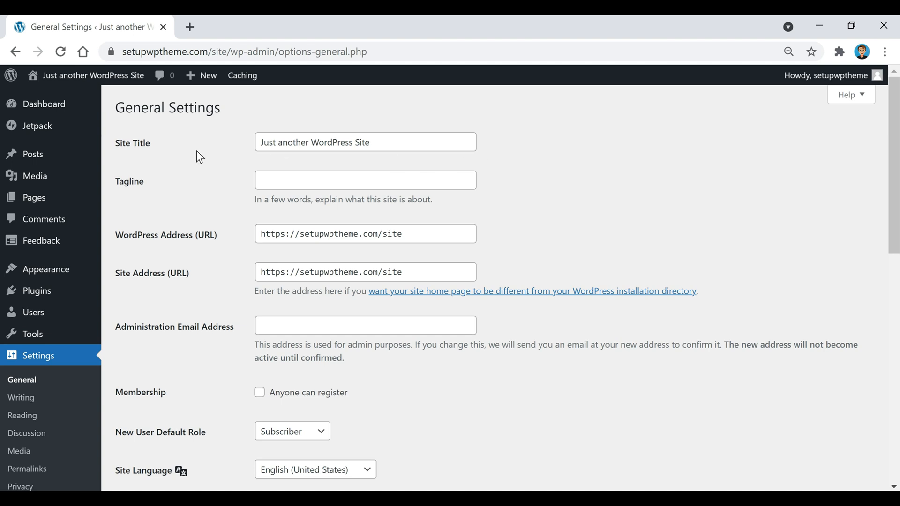
mouse_move(642, 183)
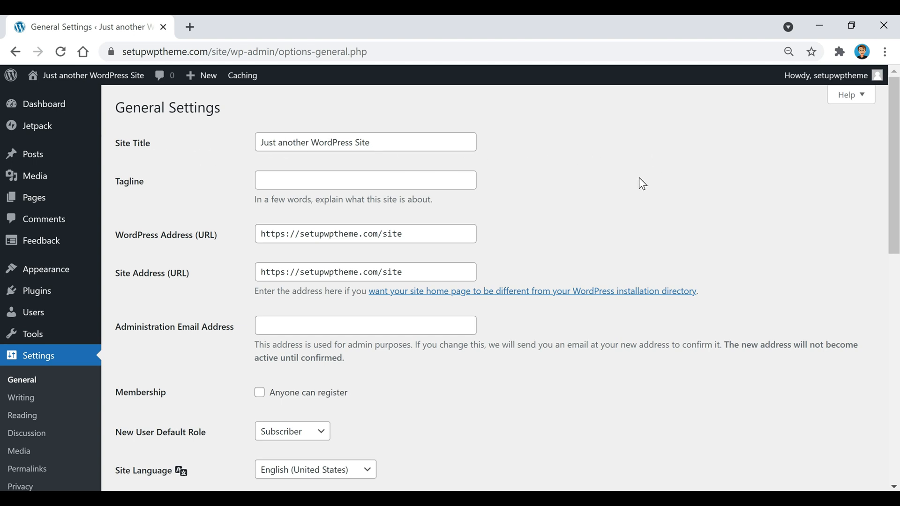
mouse_move(568, 160)
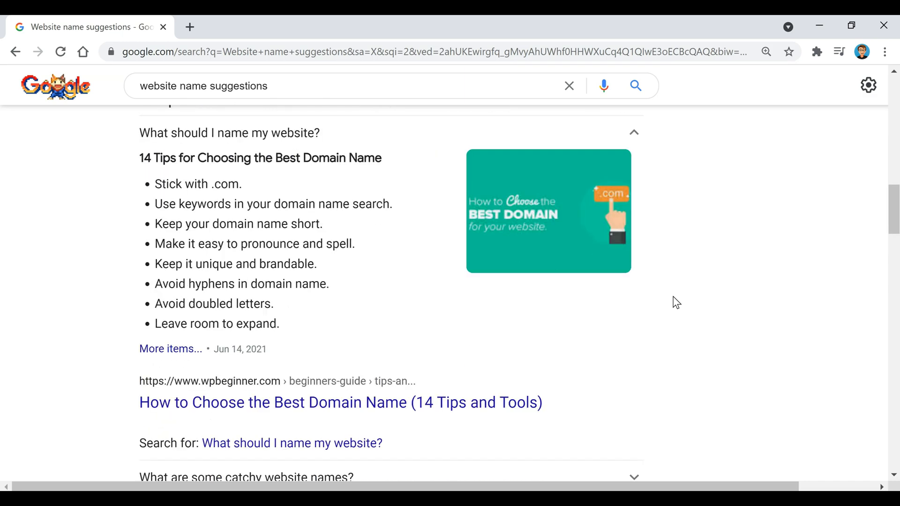
Step: Search Google for 'blog name suggestions' to review website naming tips
scroll("up", 3)
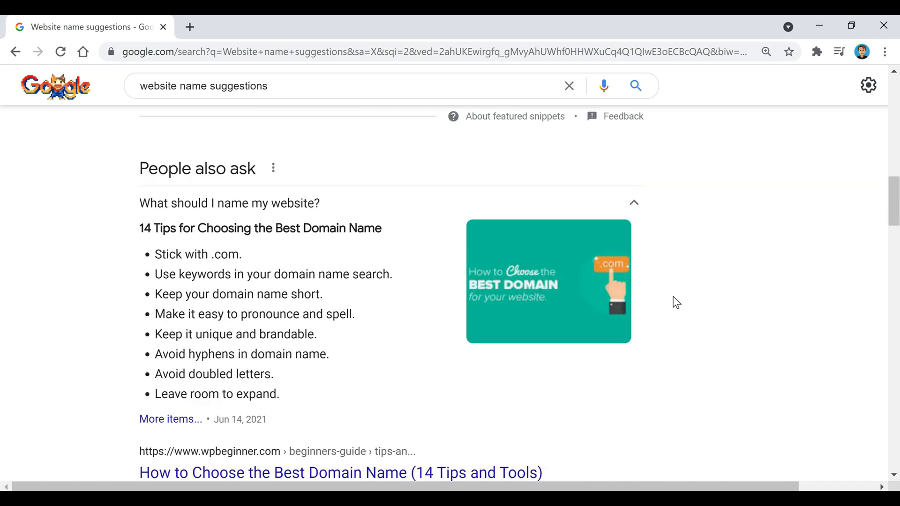
type("blog name suggestions")
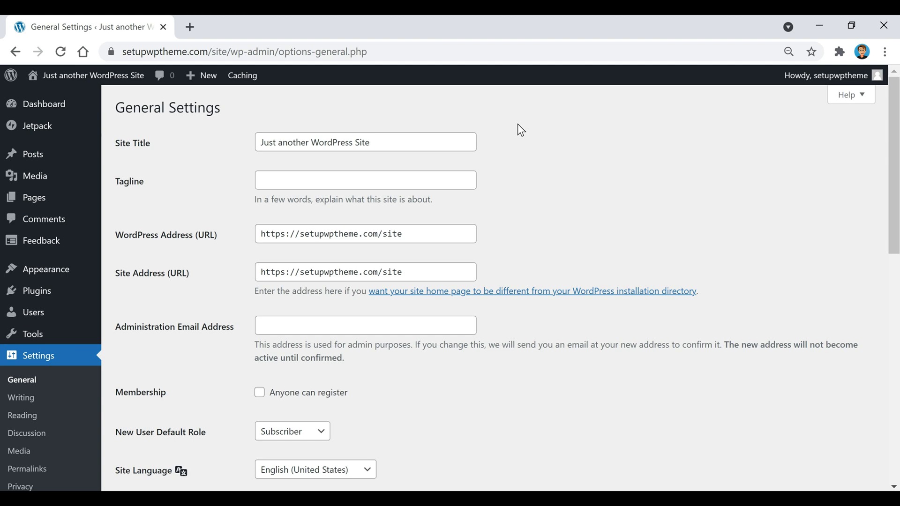
Step: Replace the default site title with 'Never Ending Footsteps'
double_click(363, 142)
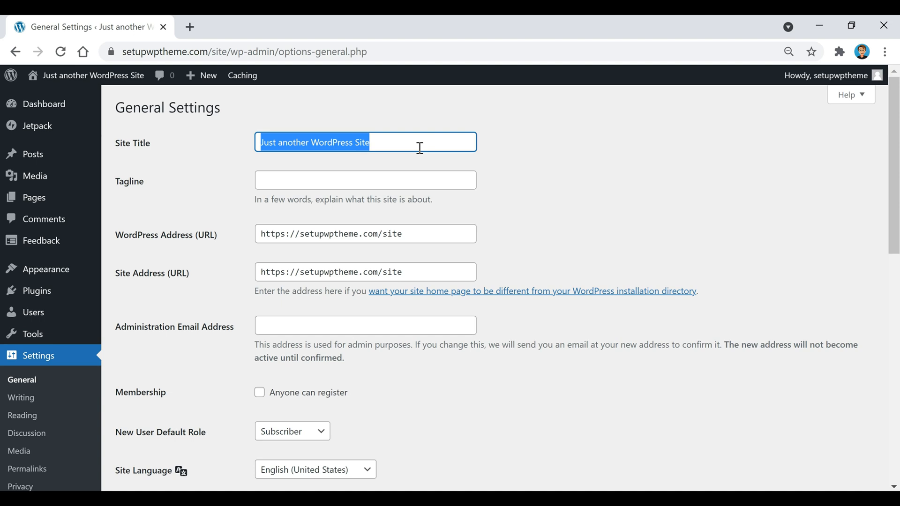
type("Never Ending Footsteps")
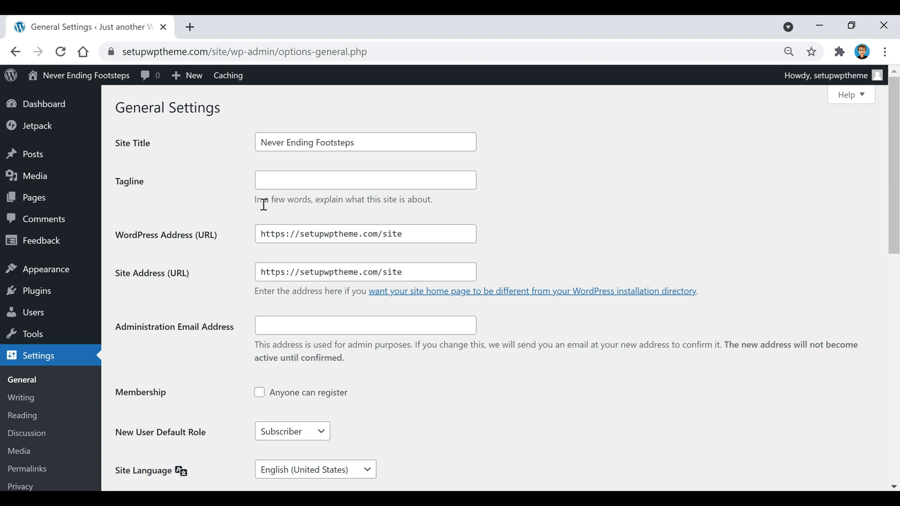
mouse_move(529, 202)
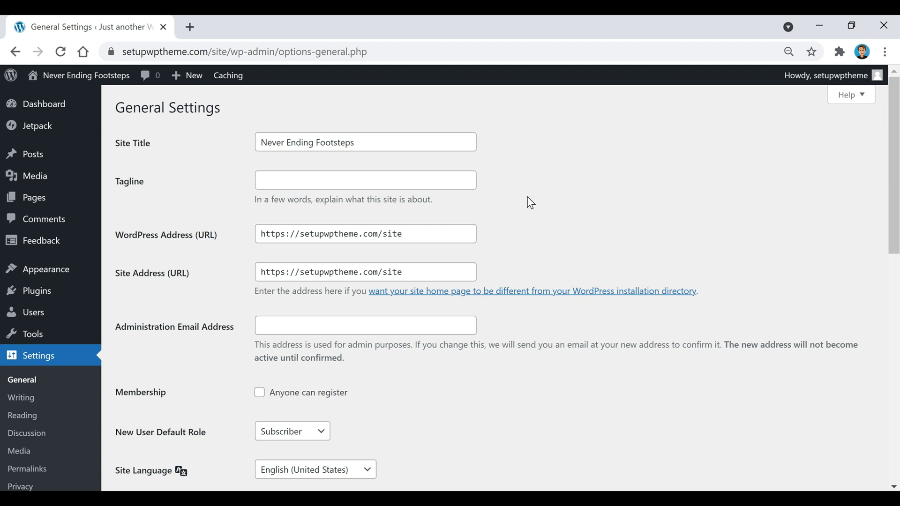
mouse_move(509, 186)
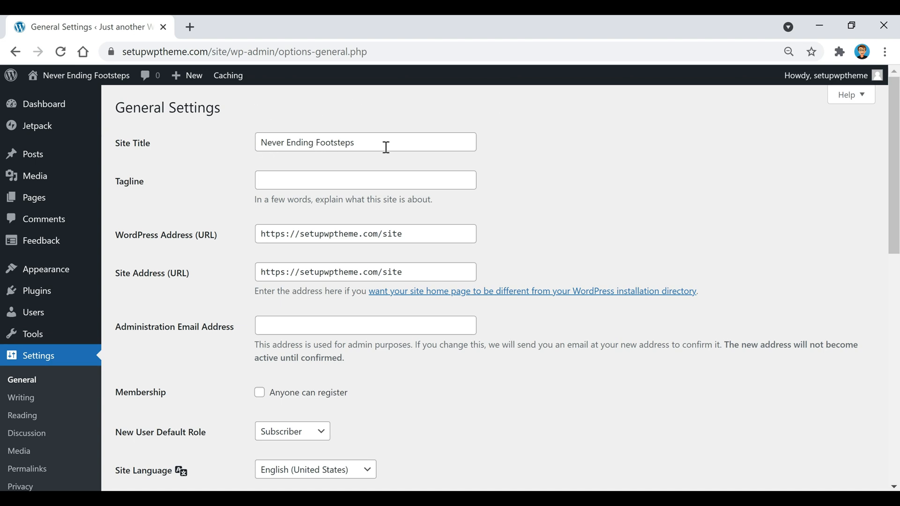
mouse_move(477, 161)
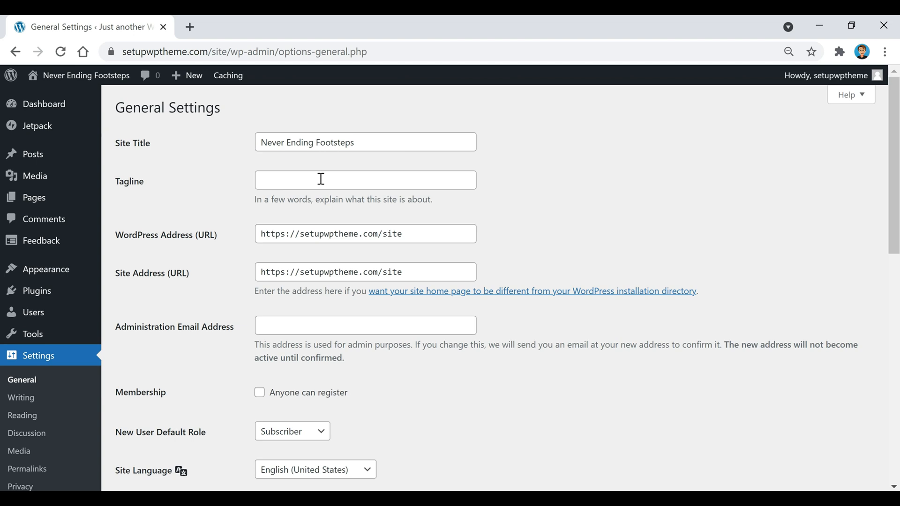
Step: Enter the tagline "Travel is my therapy" with quotation marks
type("\"Travel is my therapy\"")
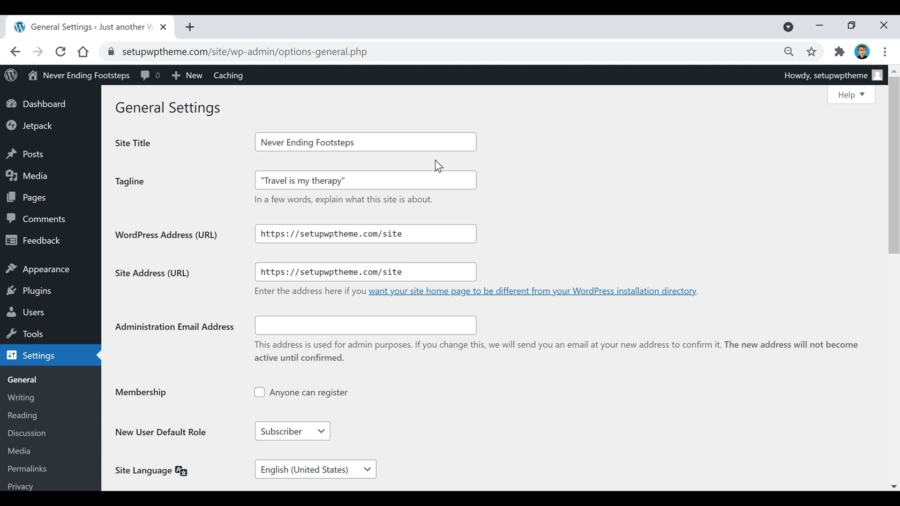
mouse_move(507, 189)
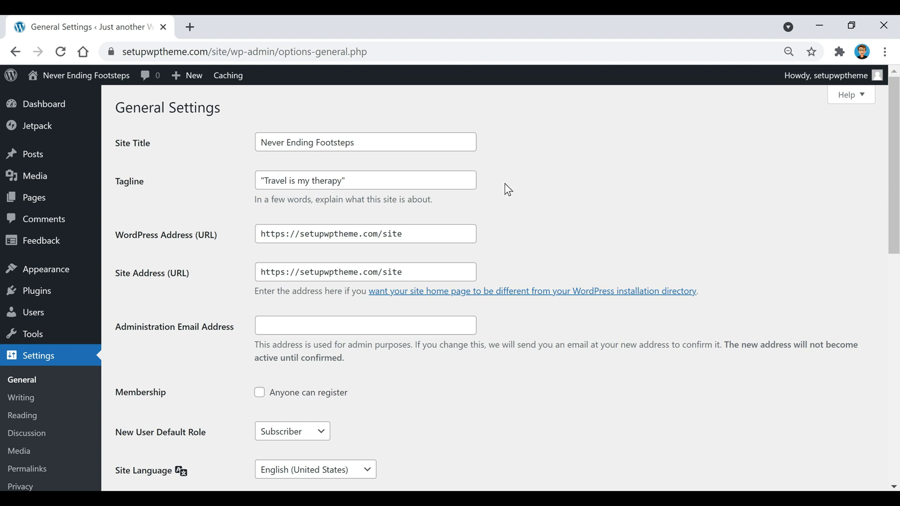
Step: Save General Settings with title 'Never Ending Footsteps' and the quoted tagline
scroll("down", 3)
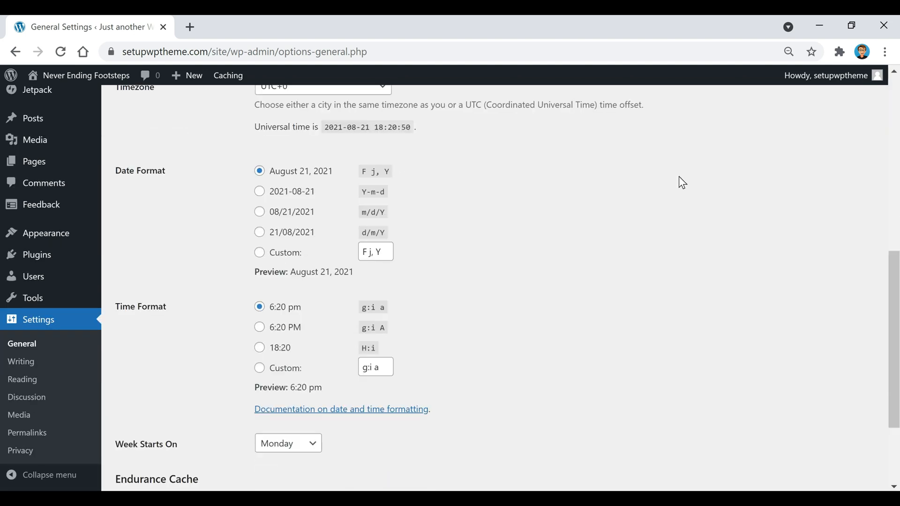
scroll("down", 3)
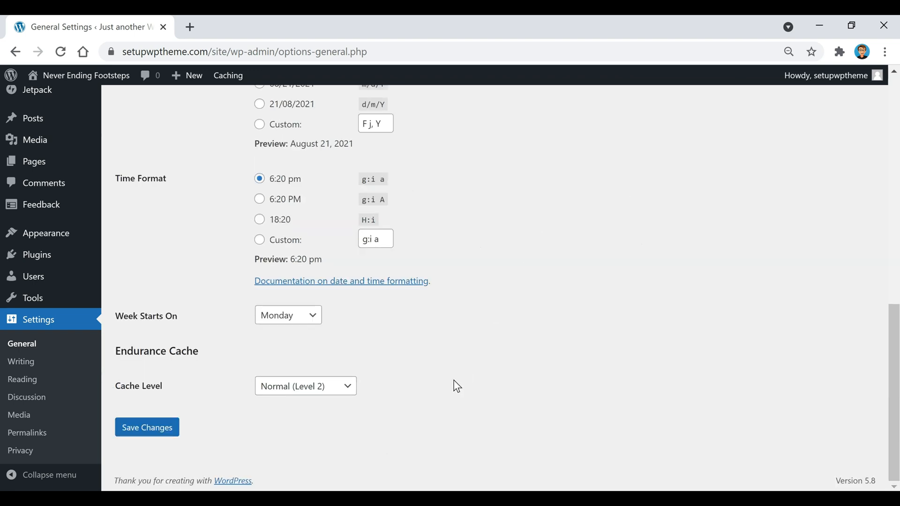
mouse_move(458, 363)
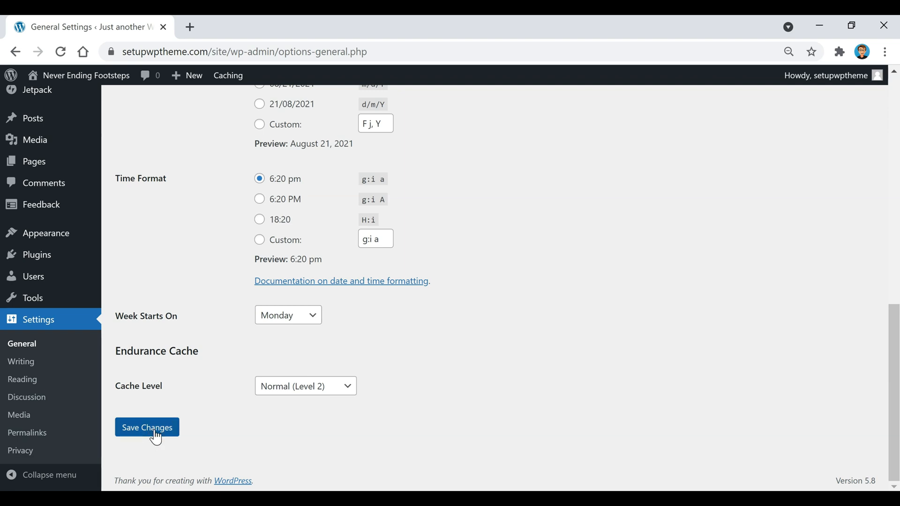
left_click(146, 427)
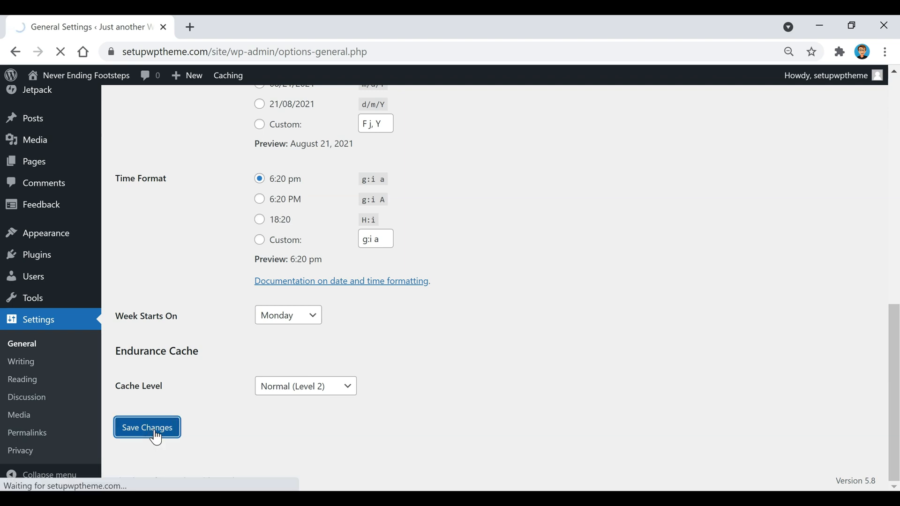
left_click(146, 427)
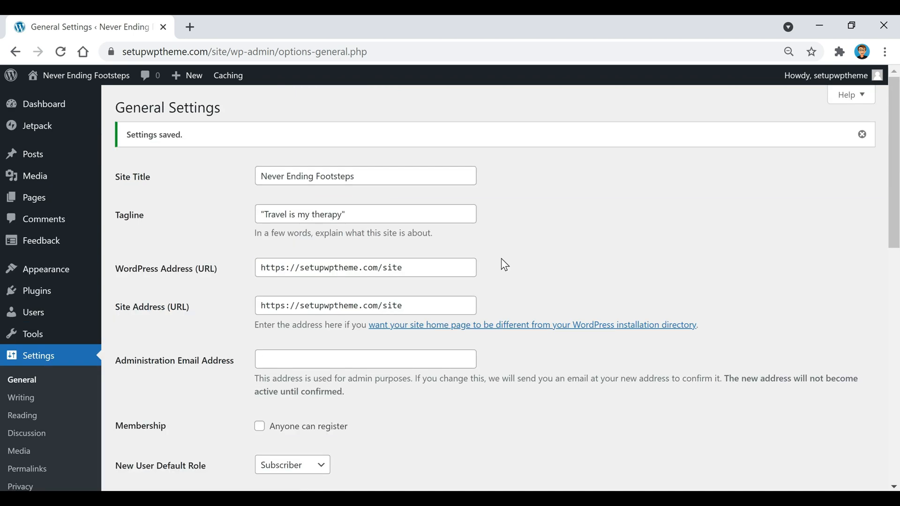
mouse_move(526, 271)
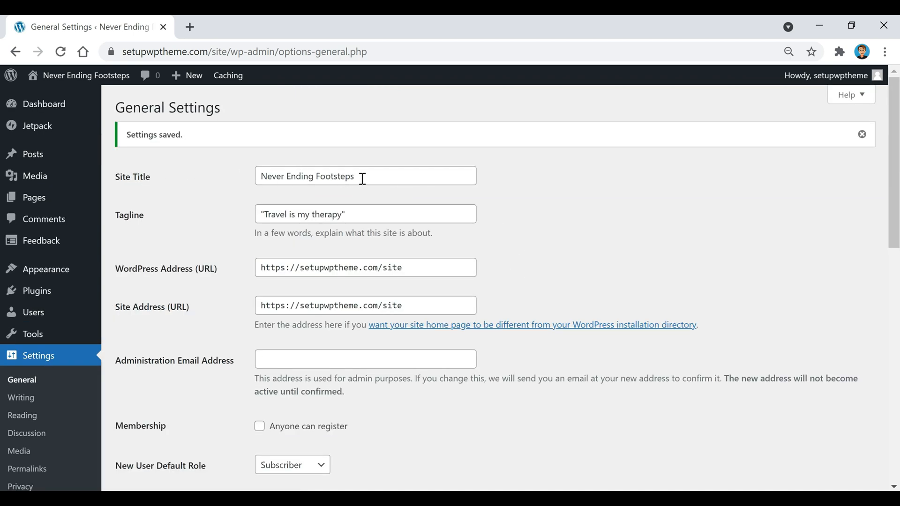
mouse_move(501, 226)
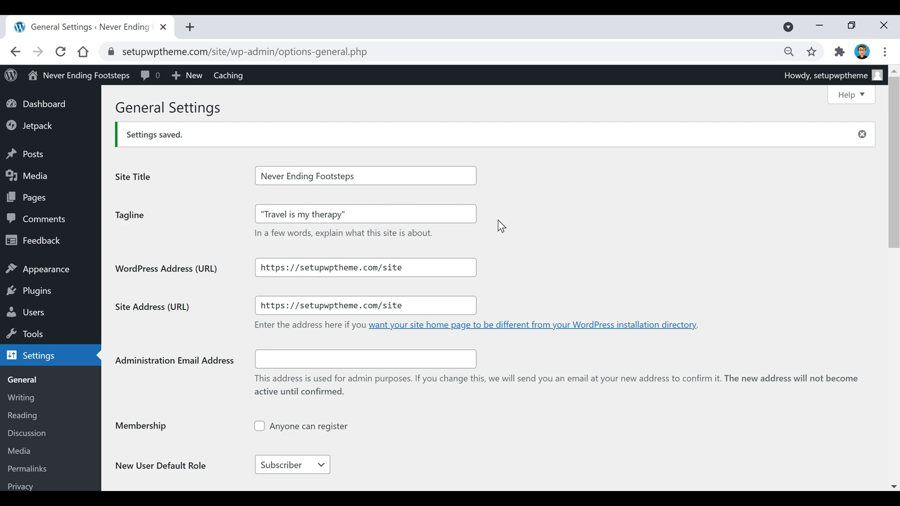